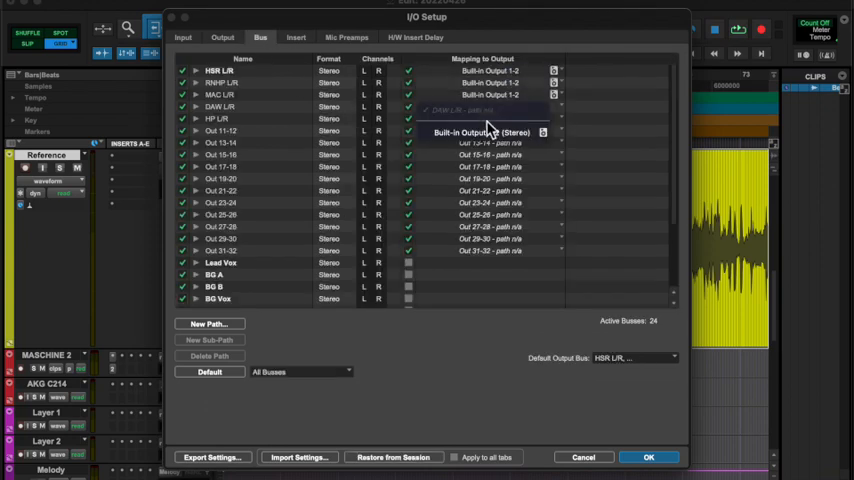
Step: Open the Built-in Output choices for the DAW L/R bus mapping in I/O Setup
{"action": "left_click", "coordinate": [648, 457]}
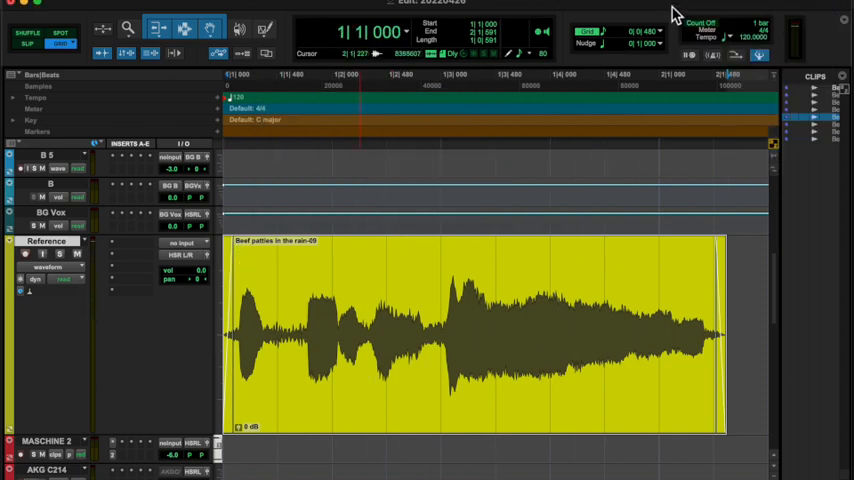
Step: Set the session tempo to 93 BPM with the Beef patties clip on the Reference track
{"action": "left_click", "coordinate": [507, 276]}
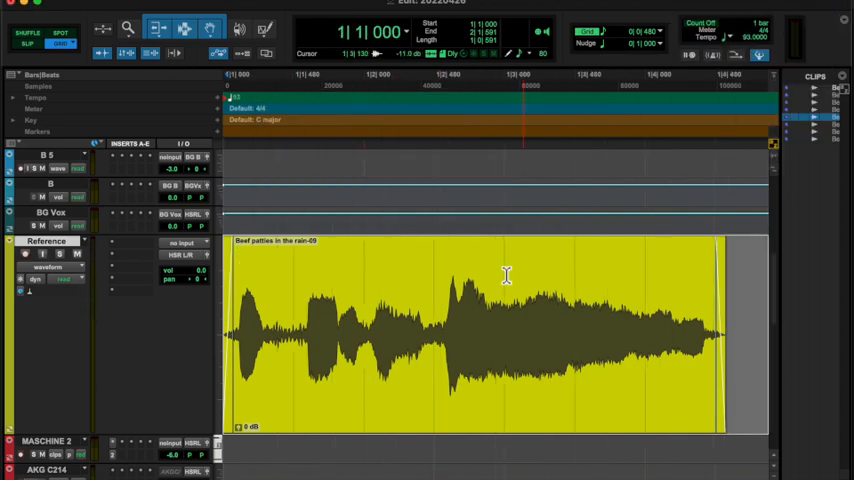